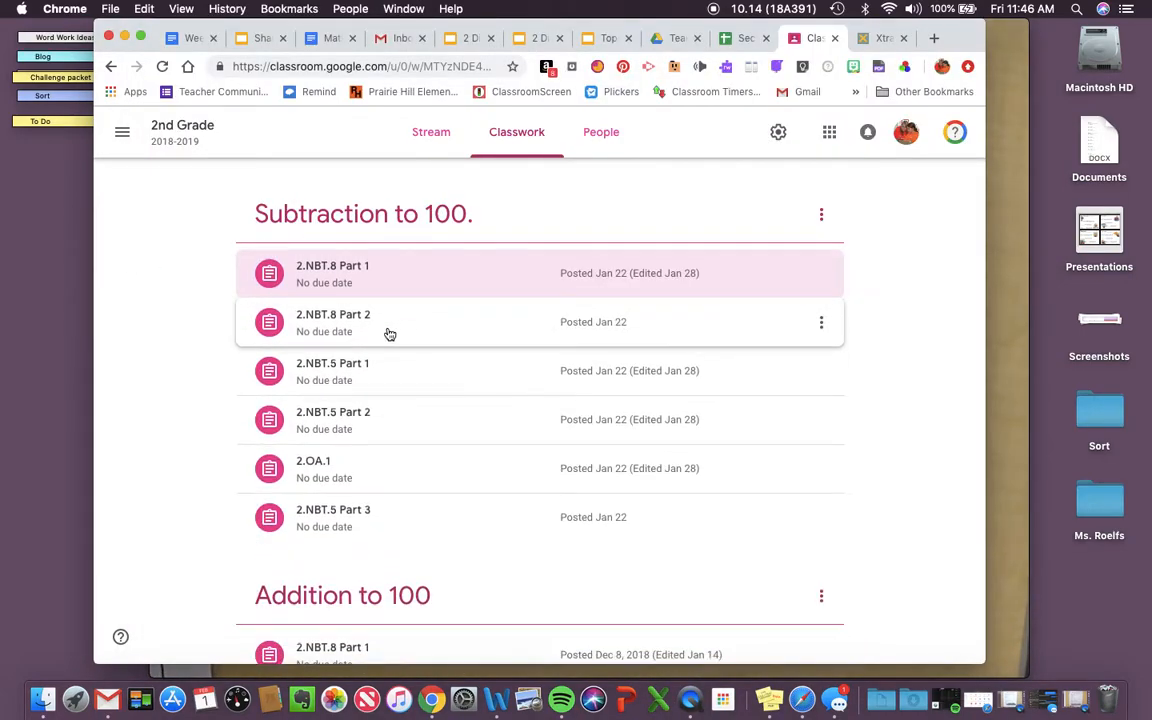
- Open the Snappy Maths link from the 2.NBT.8 Part 2 assignment and choose the 5-minute timer
click(332, 321)
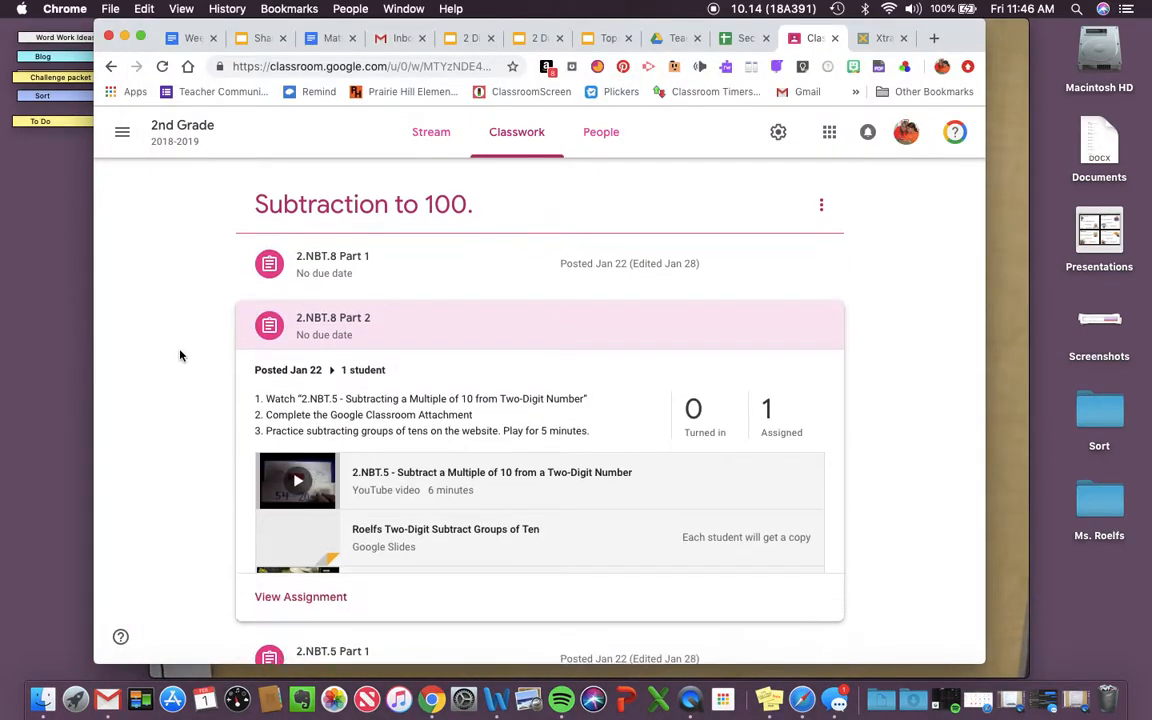
scroll(down, 3)
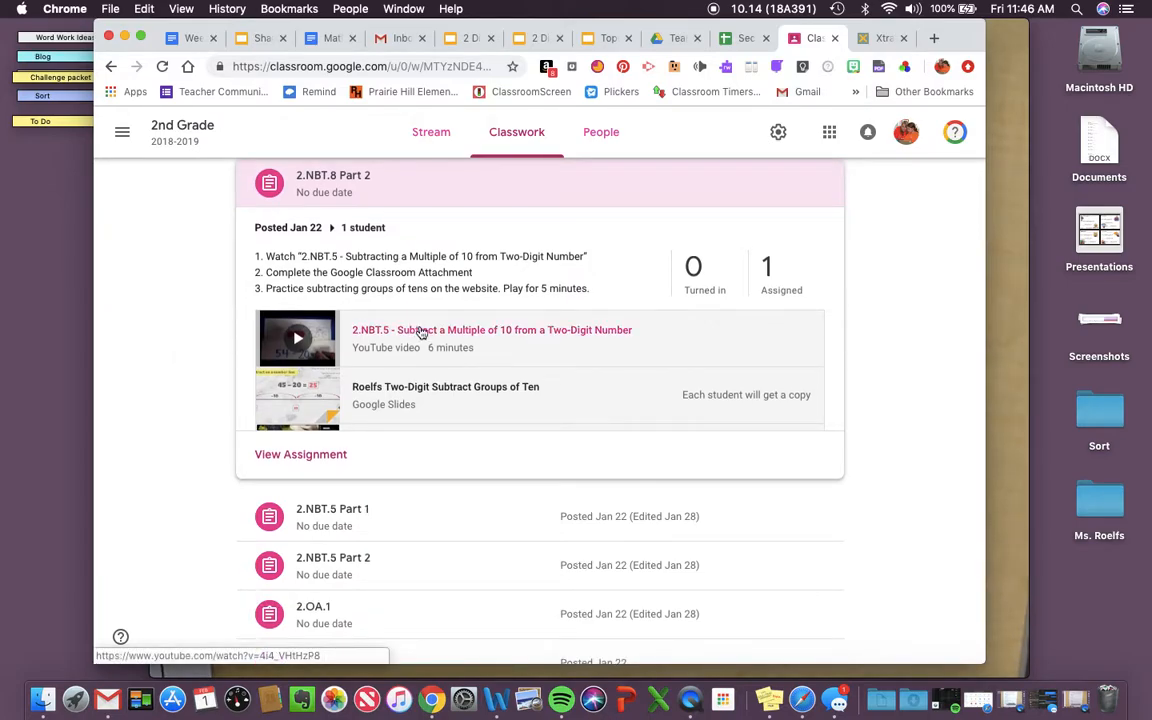
mouse_move(413, 335)
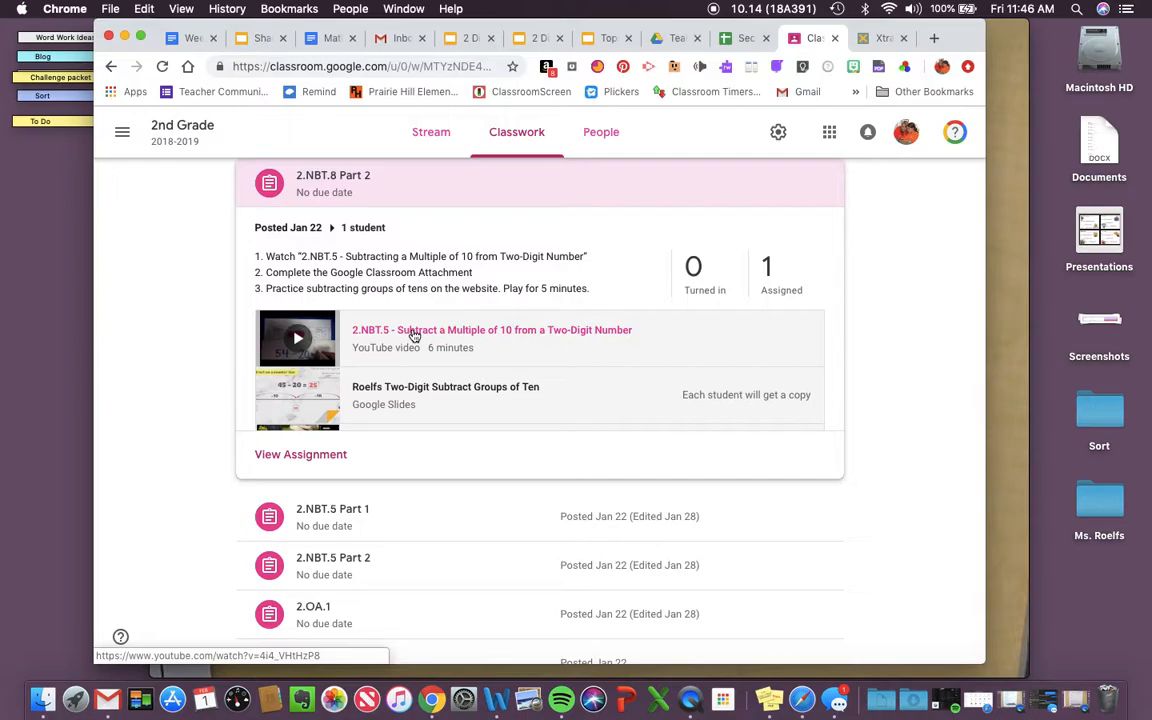
scroll(down, 3)
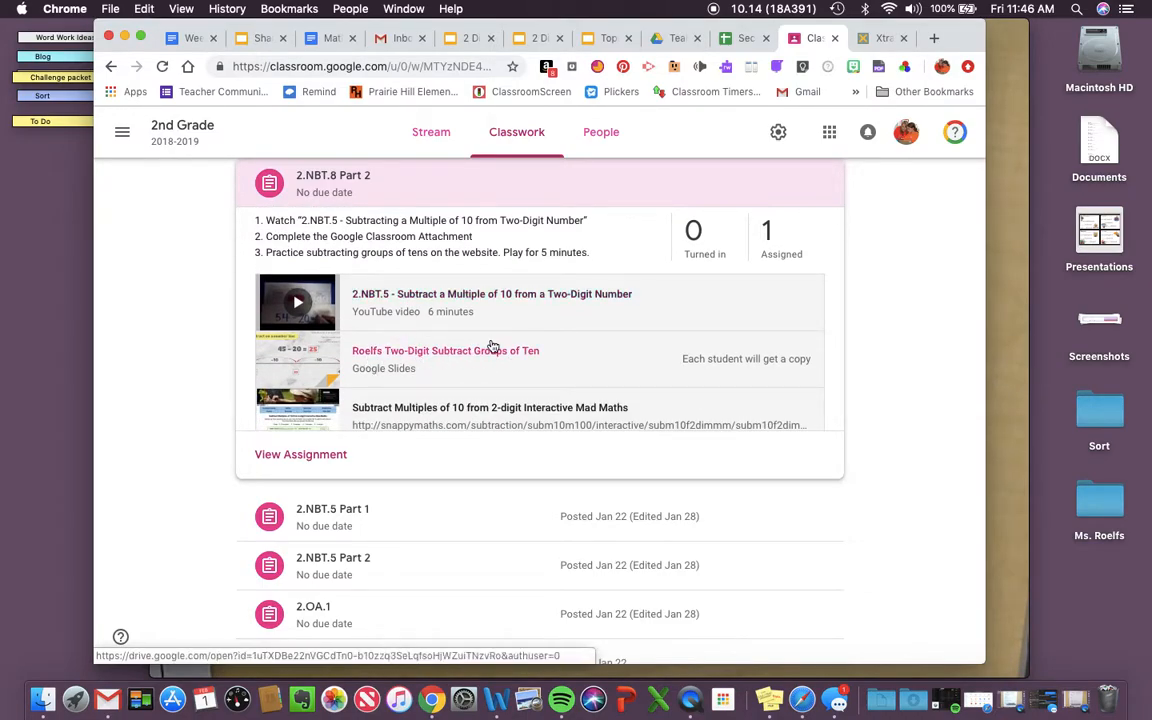
scroll(down, 3)
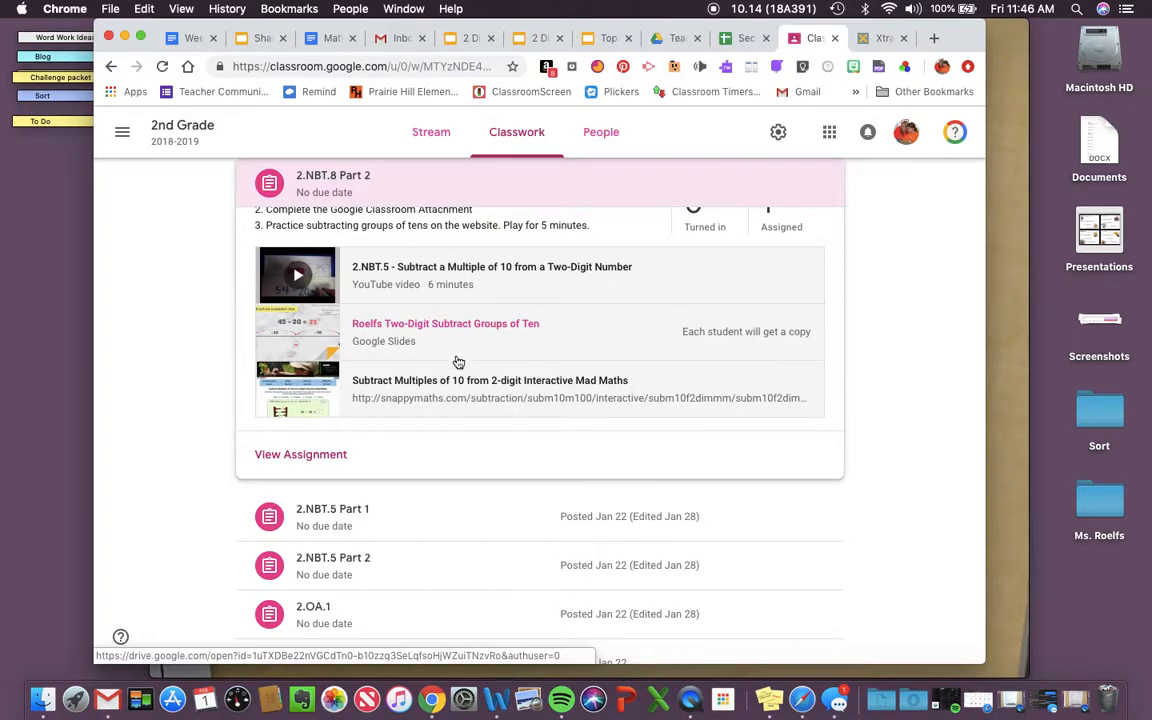
mouse_move(418, 385)
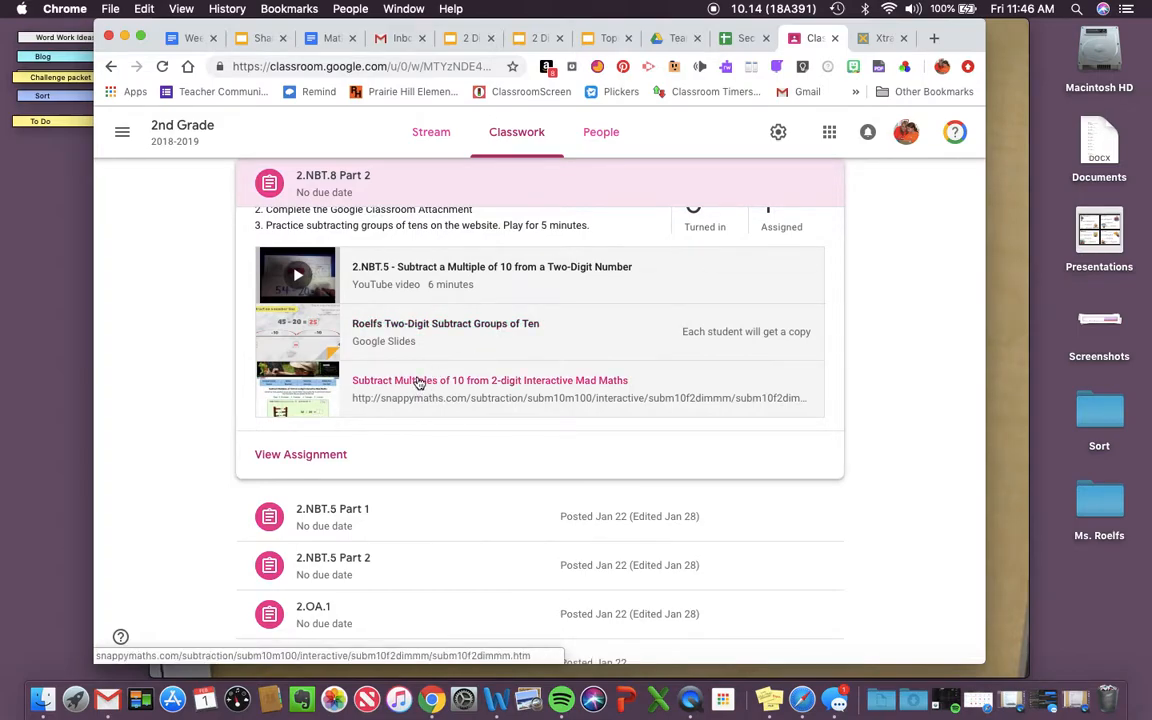
click(490, 380)
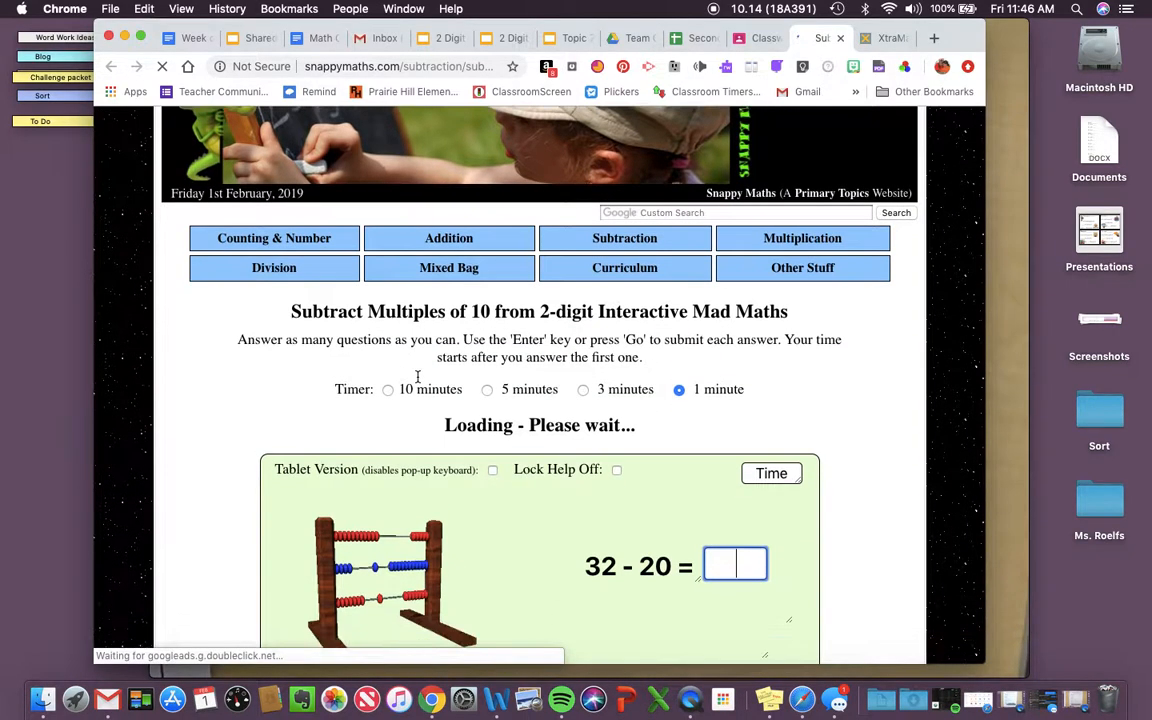
click(487, 285)
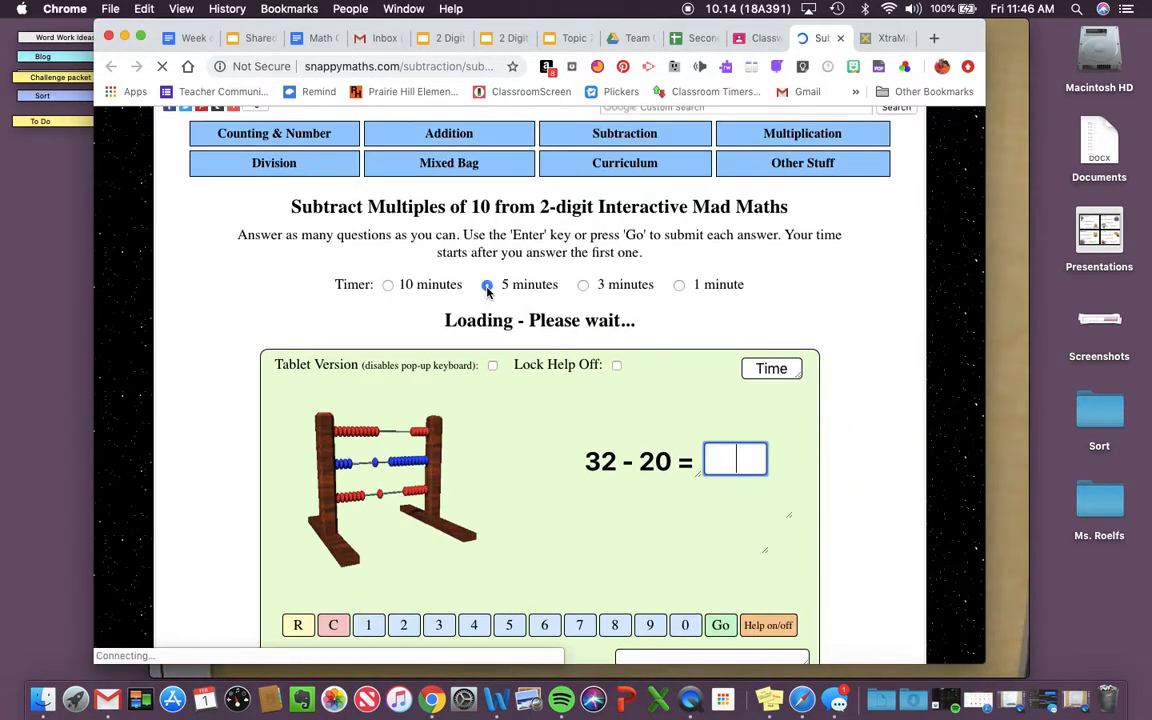